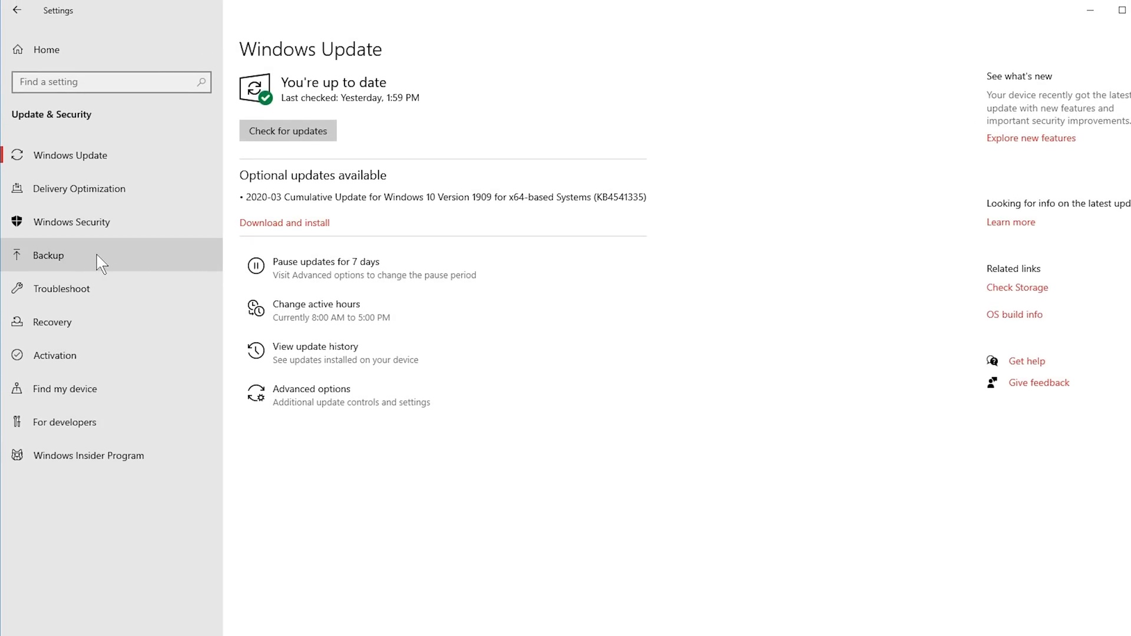
Step: Open the Backup page in Update & Security settings
click(50, 255)
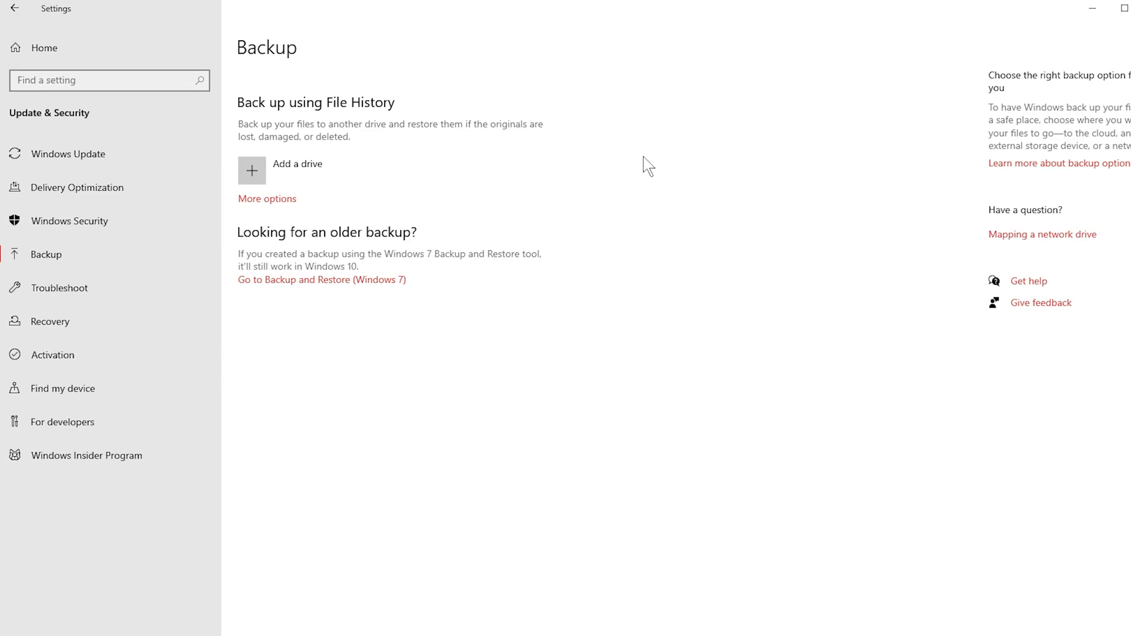
click(252, 171)
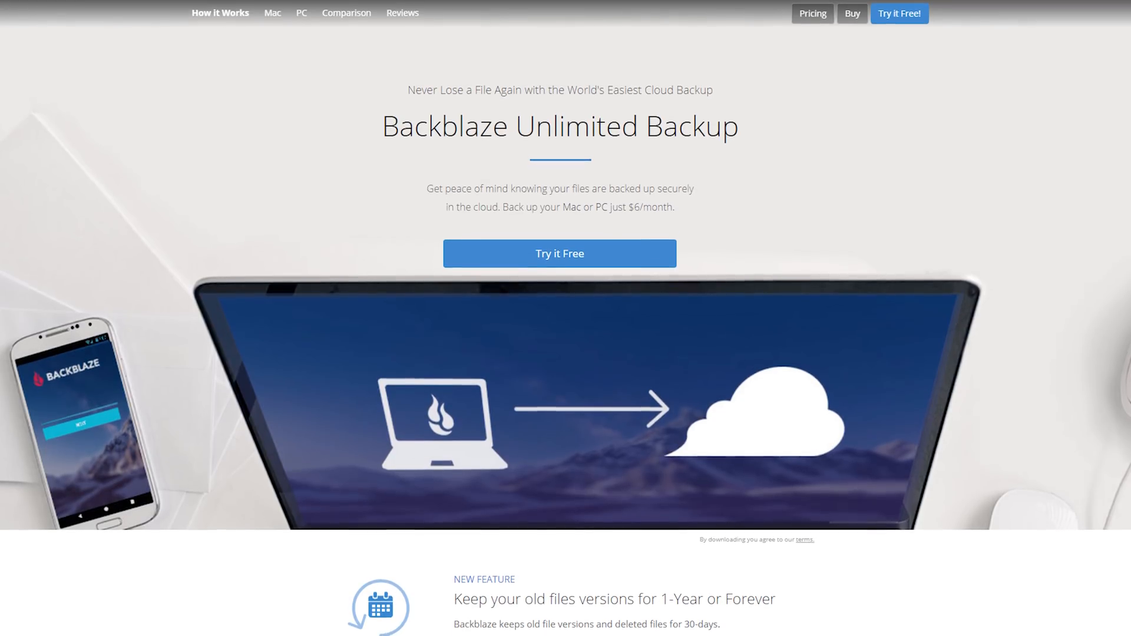
scroll(down, 3)
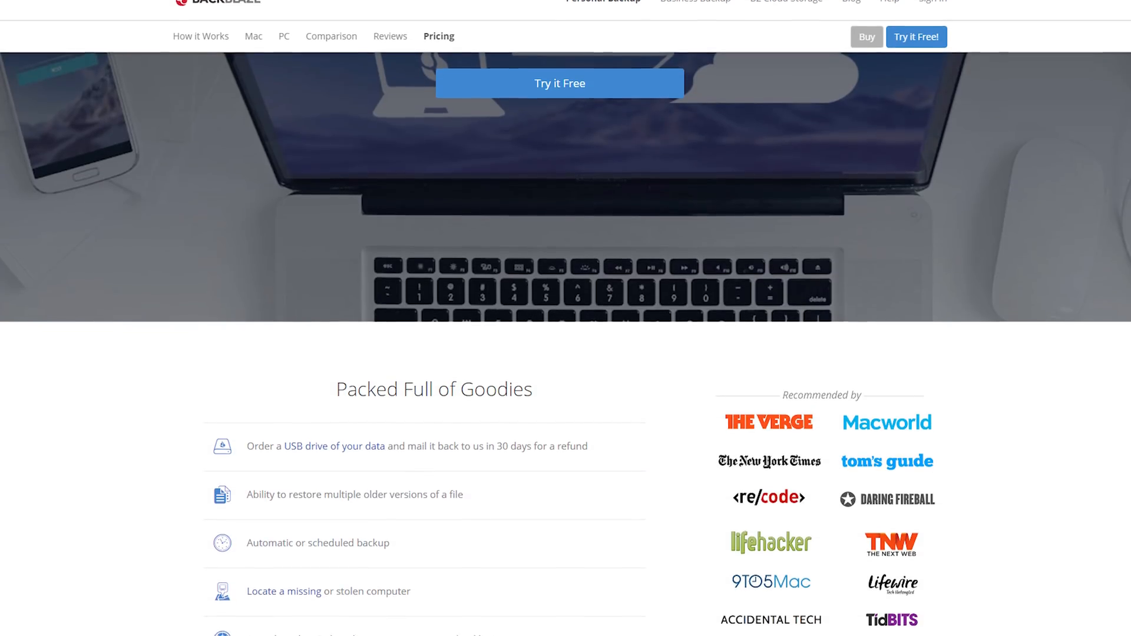
scroll(down, 3)
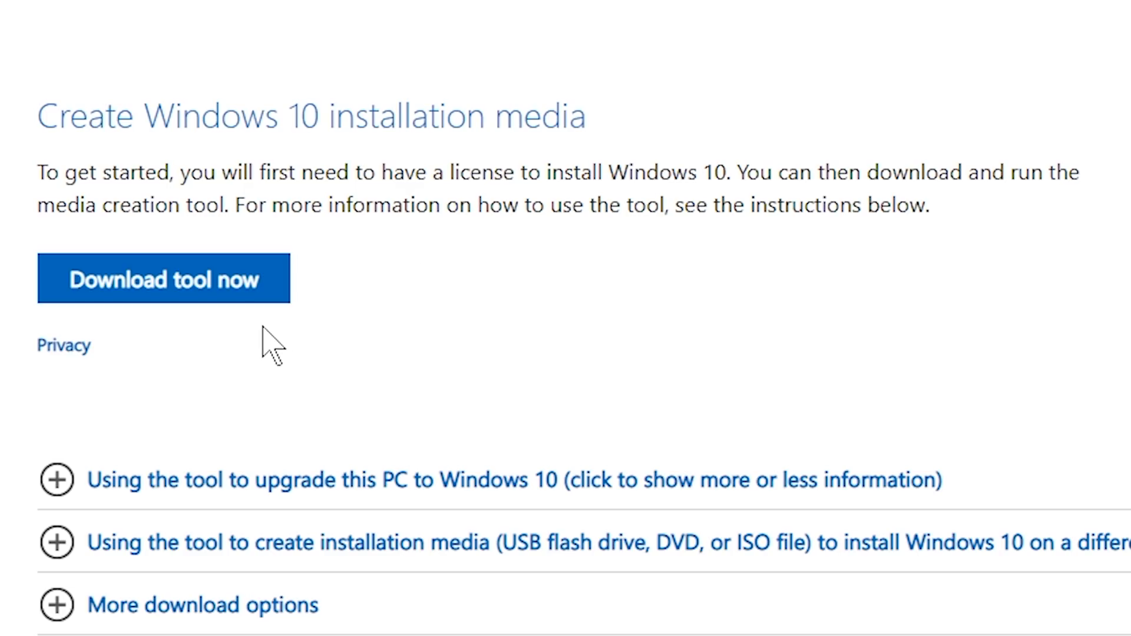
mouse_move(253, 285)
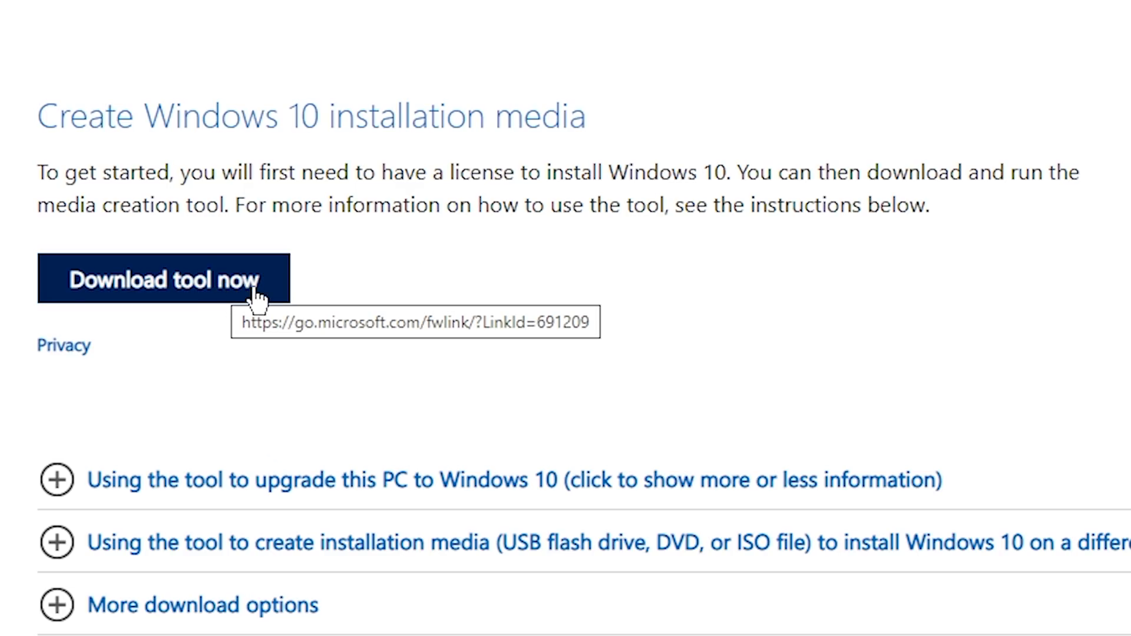
Step: Download the MediaCreationTool and run it from the download bar
click(163, 280)
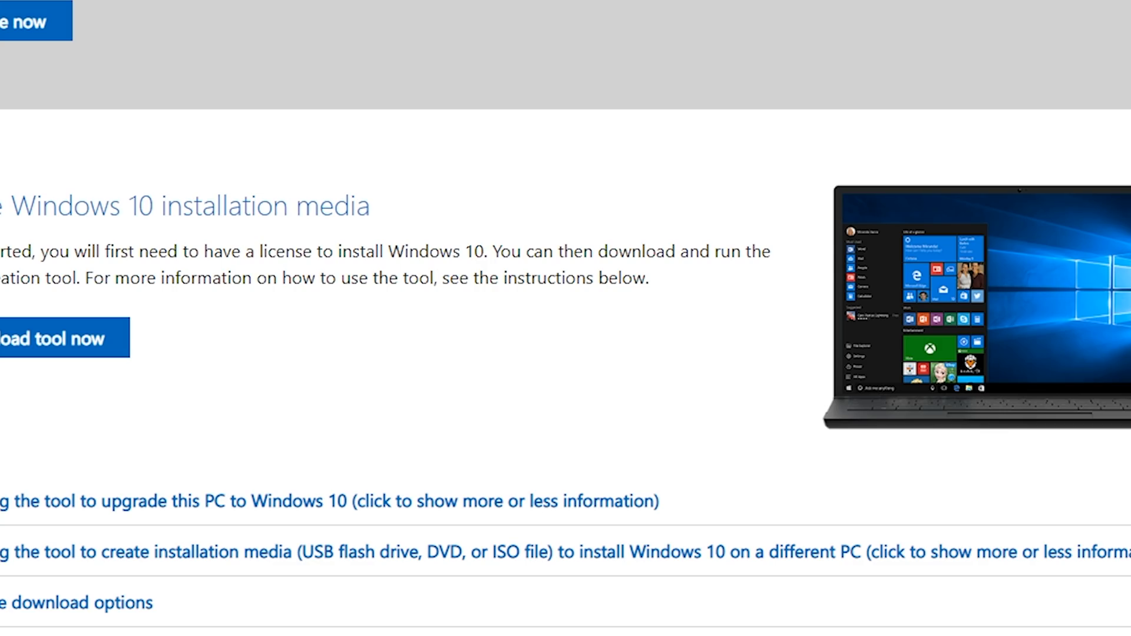
click(54, 337)
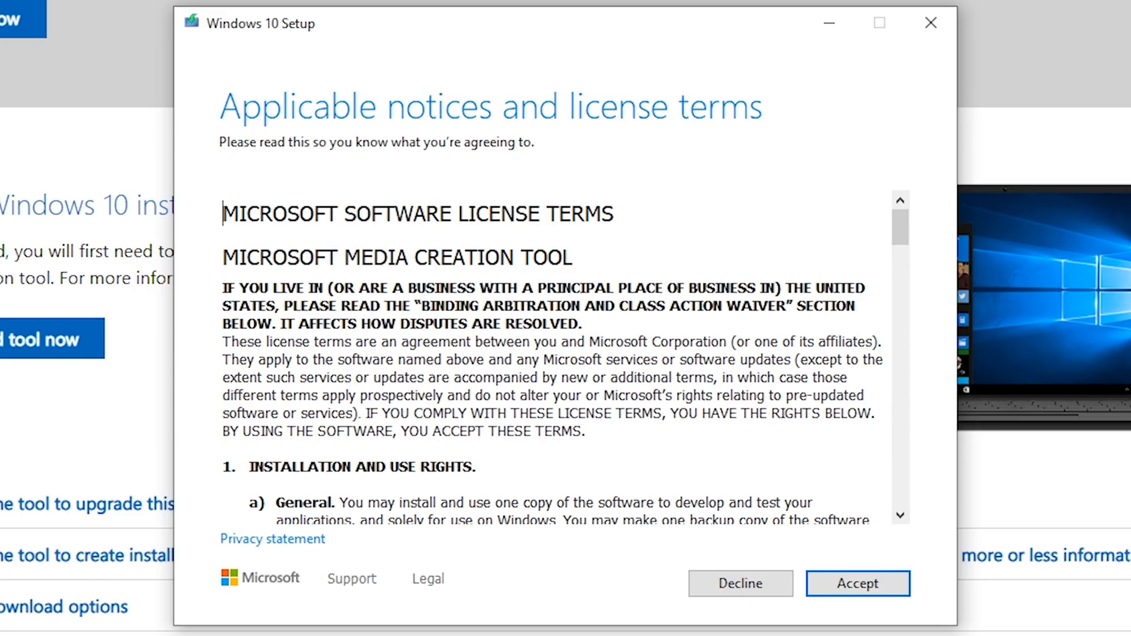
Step: Accept the license and choose 'Create installation media for another PC'
click(858, 584)
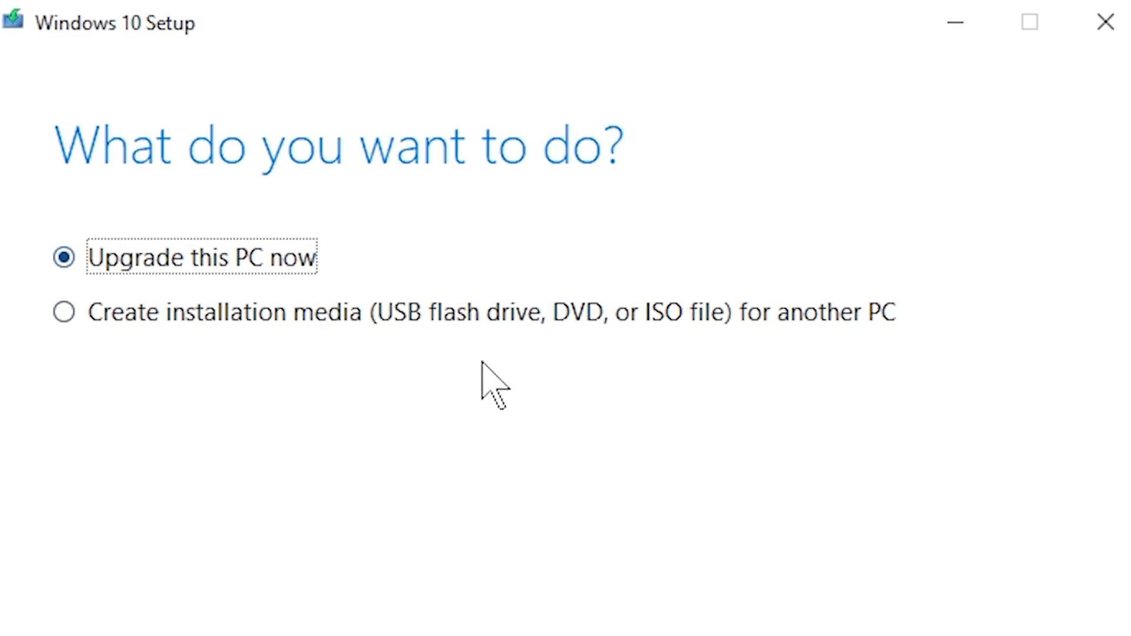
mouse_move(97, 354)
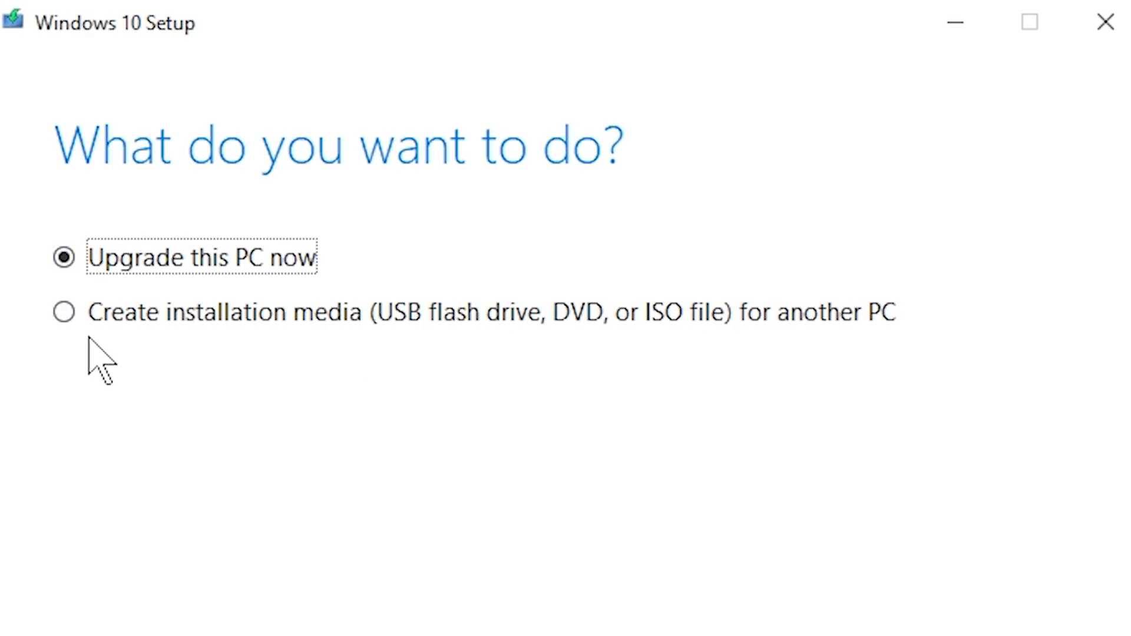
click(227, 219)
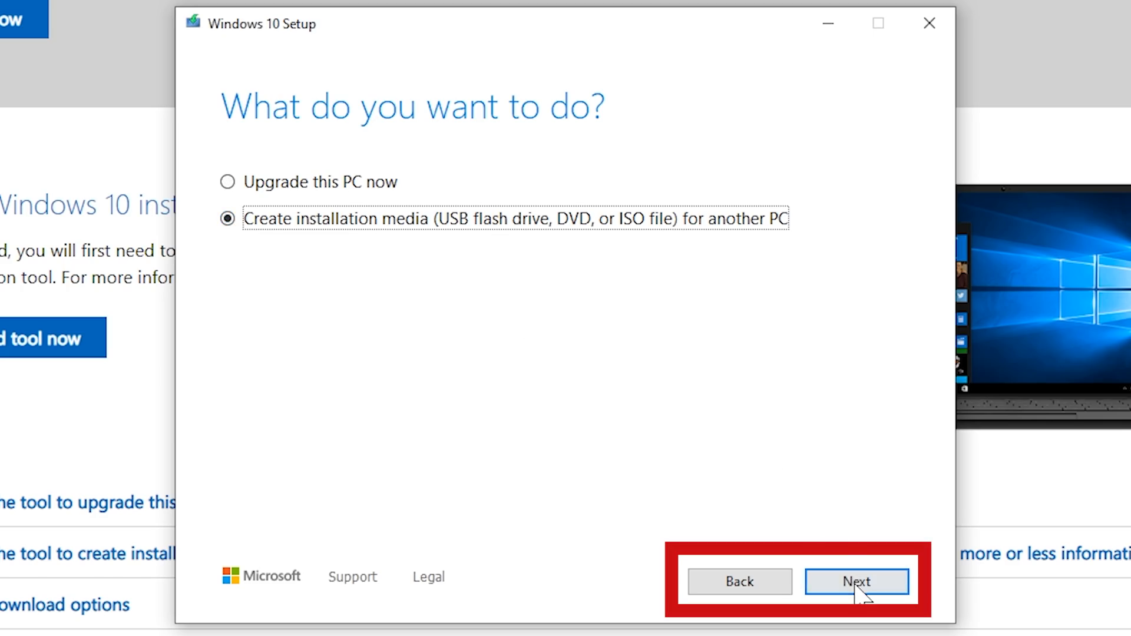
click(856, 582)
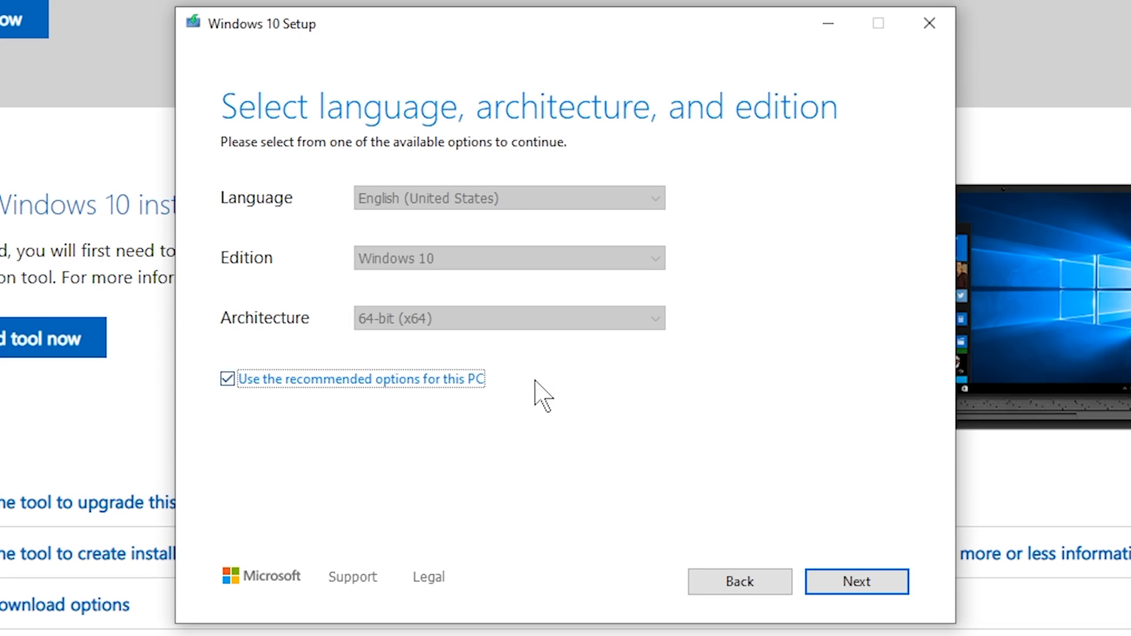
mouse_move(482, 469)
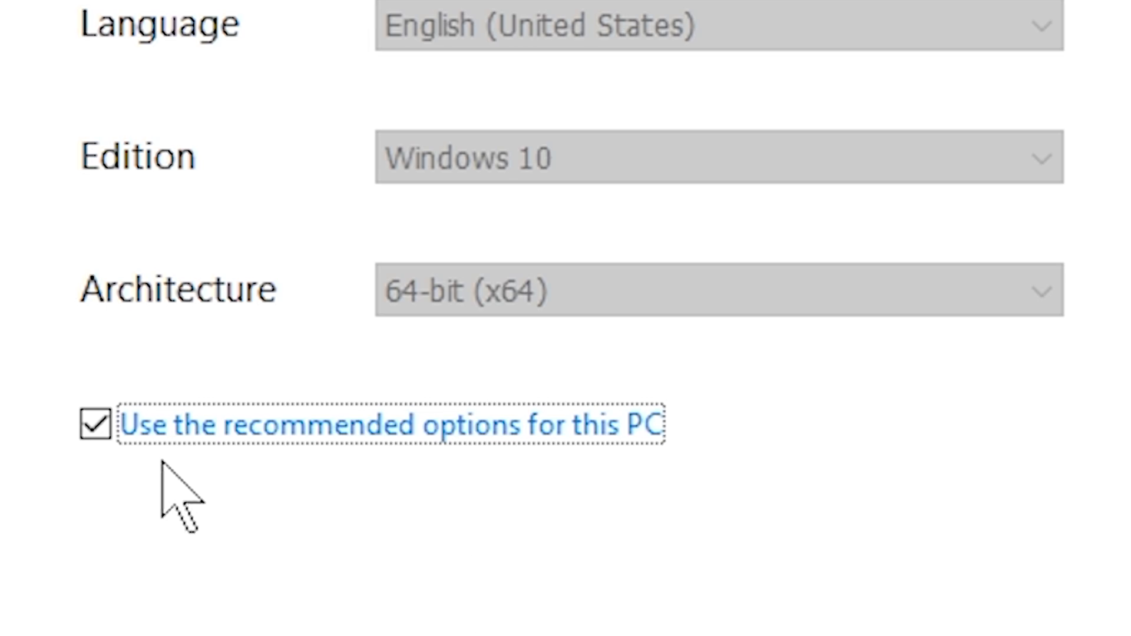
click(717, 292)
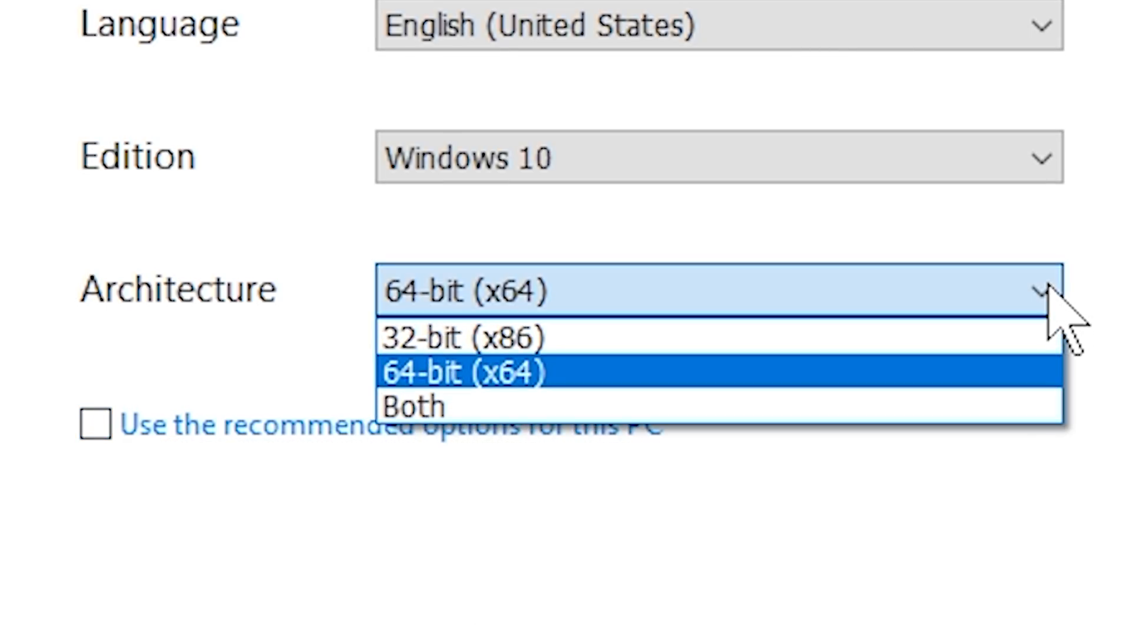
click(465, 337)
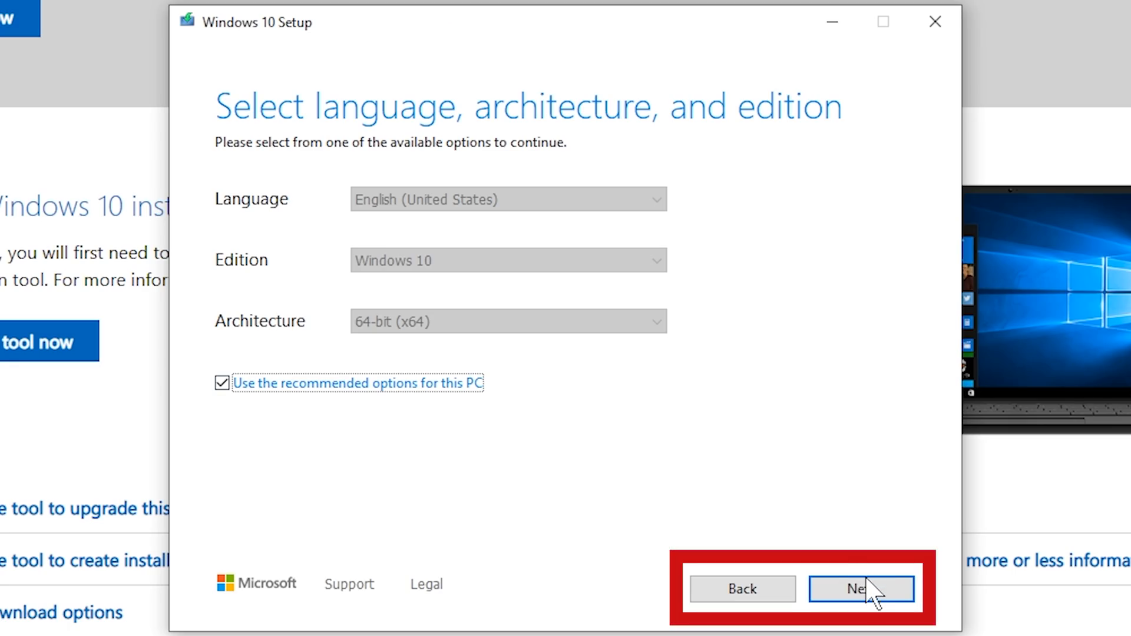
Step: Keep recommended options, choose USB flash drive G: (ESD-USB), and begin the download
click(860, 589)
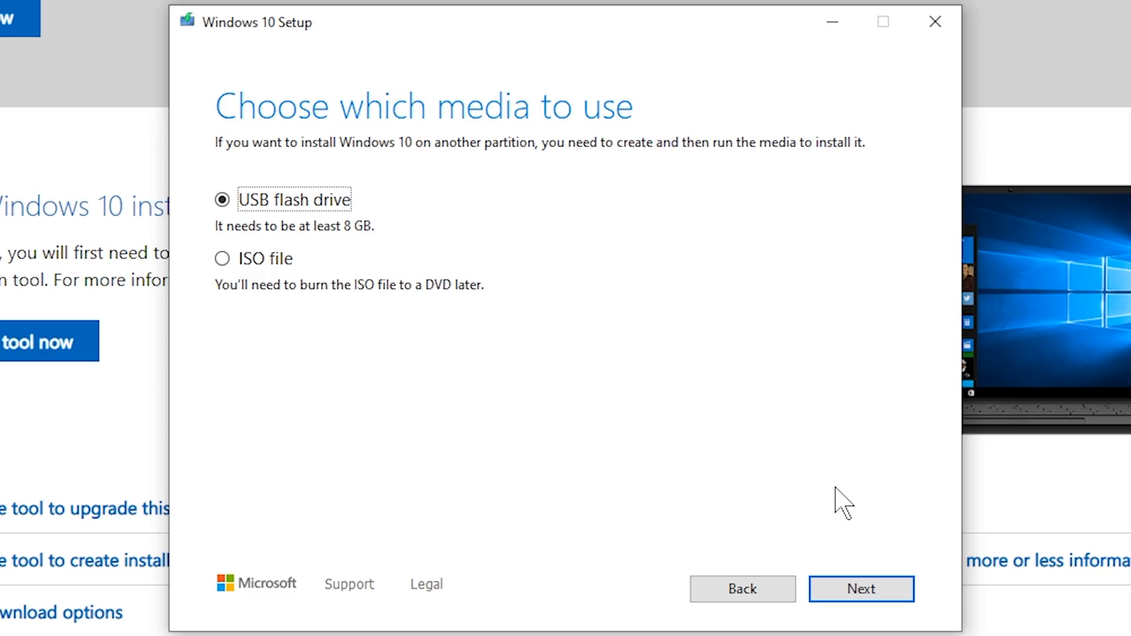
click(860, 589)
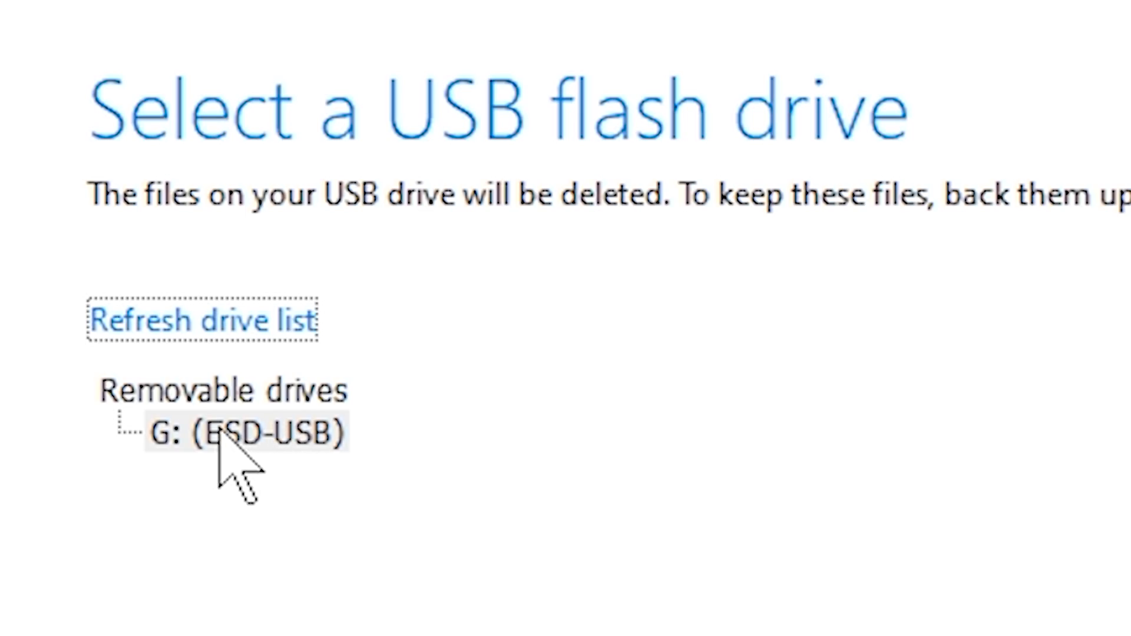
click(274, 433)
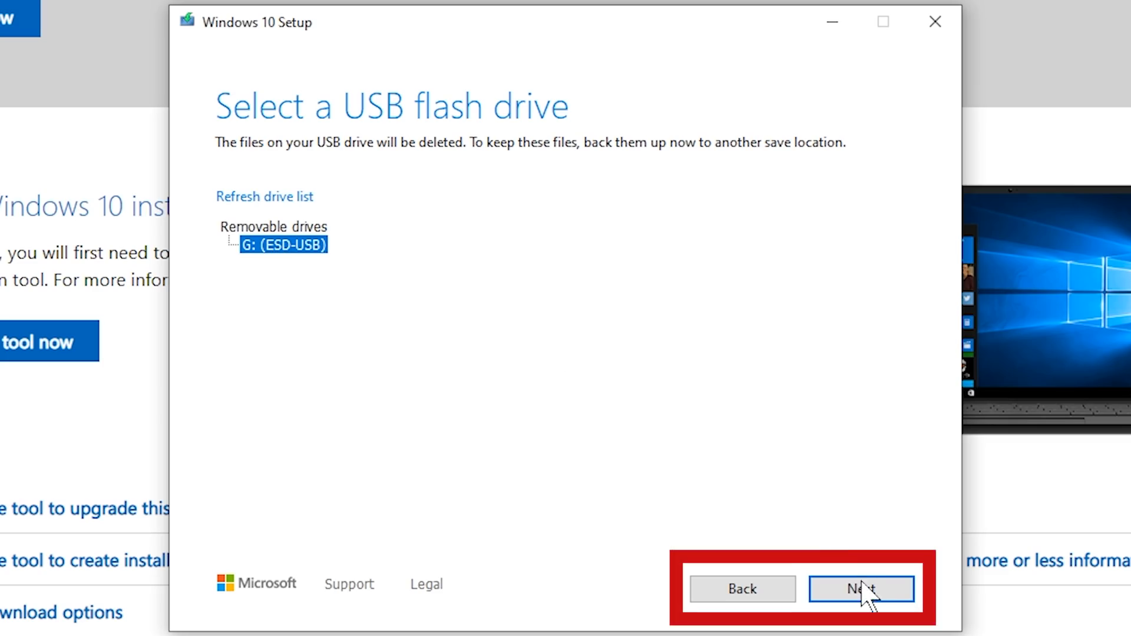
click(861, 588)
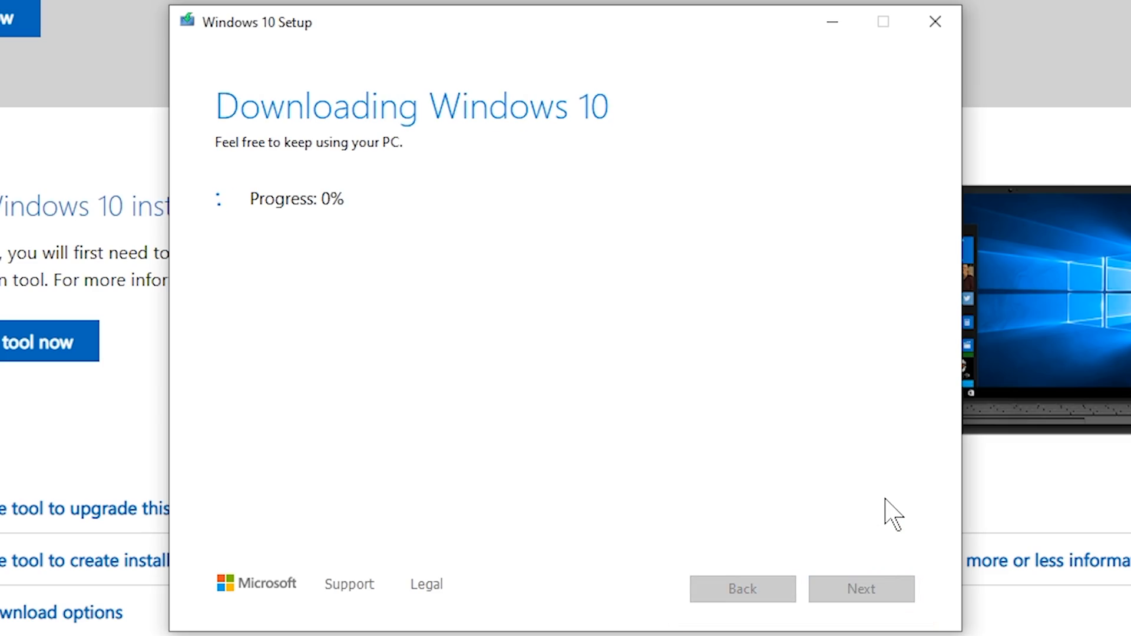